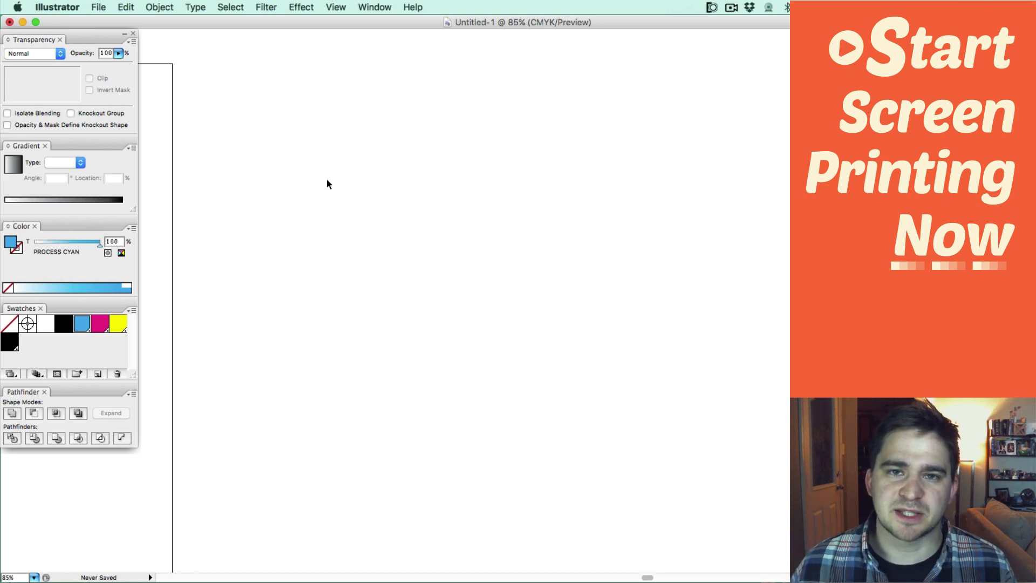
{"action": "mouse_move", "coordinate": [340, 182]}
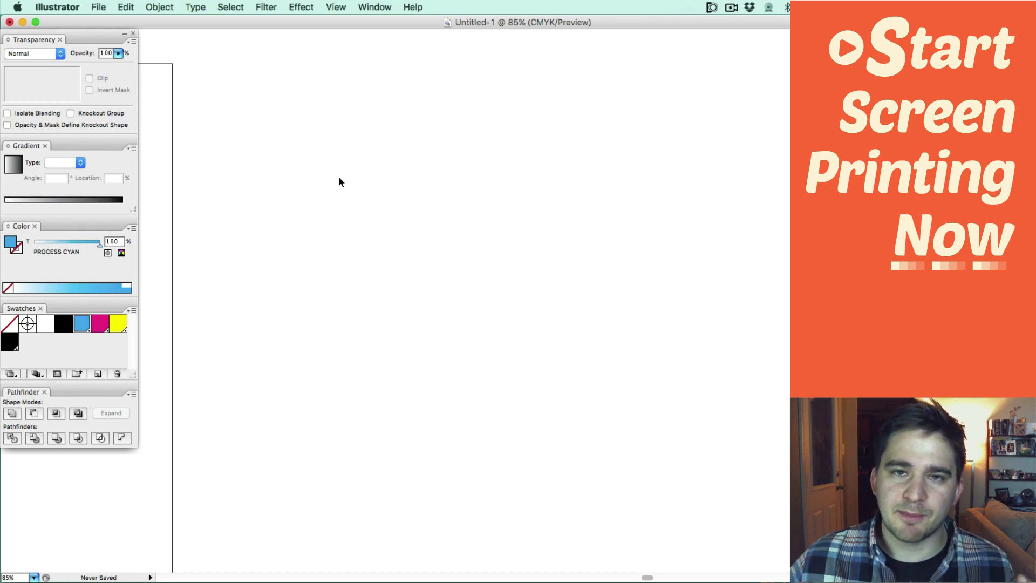
{"action": "mouse_move", "coordinate": [219, 194]}
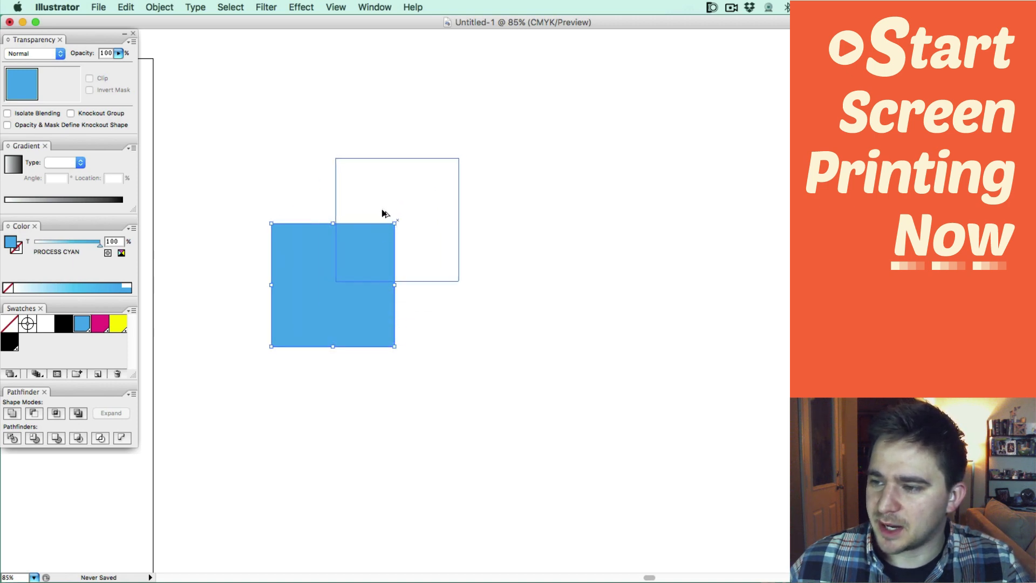
- Fill the outlined square with Process Magenta so it partly covers the cyan square, then deselect
{"action": "left_click", "coordinate": [97, 323]}
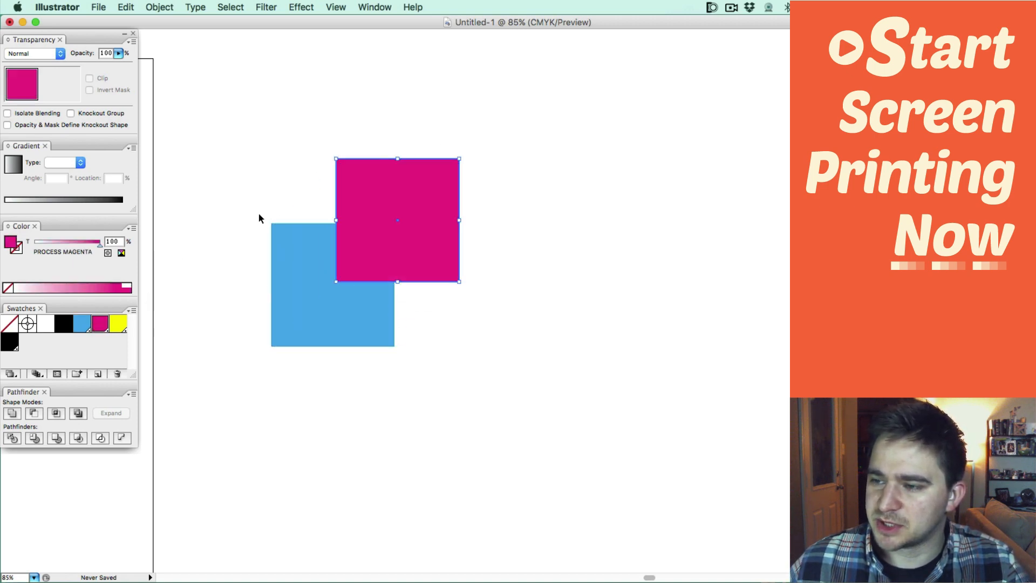
{"action": "left_click", "coordinate": [305, 194]}
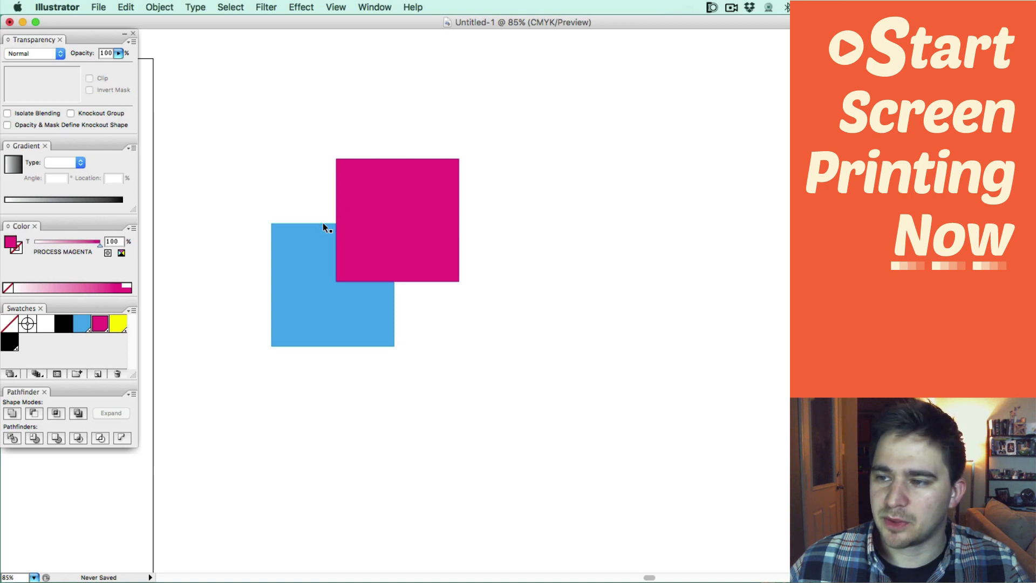
{"action": "mouse_move", "coordinate": [329, 210]}
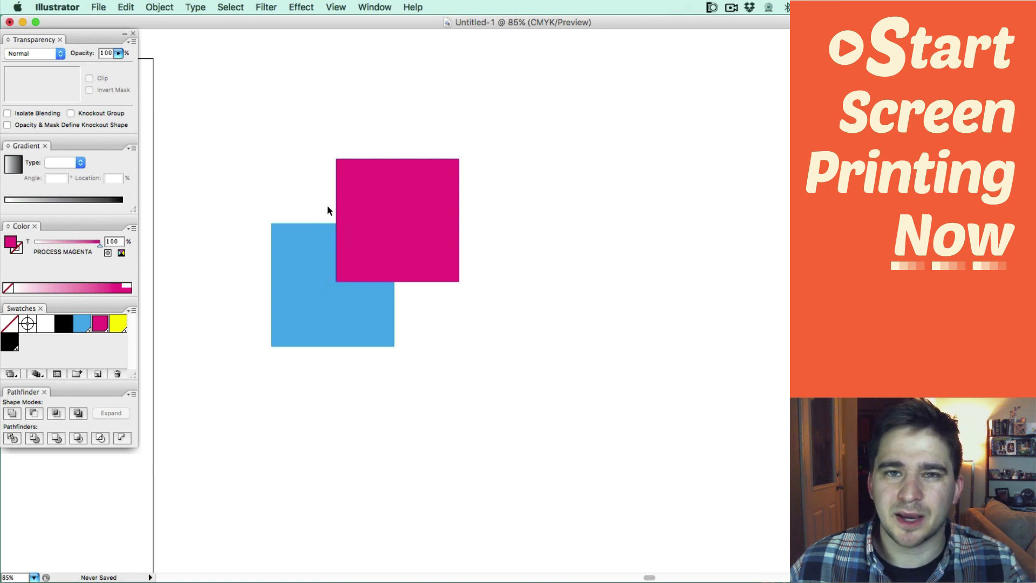
{"action": "mouse_move", "coordinate": [370, 213]}
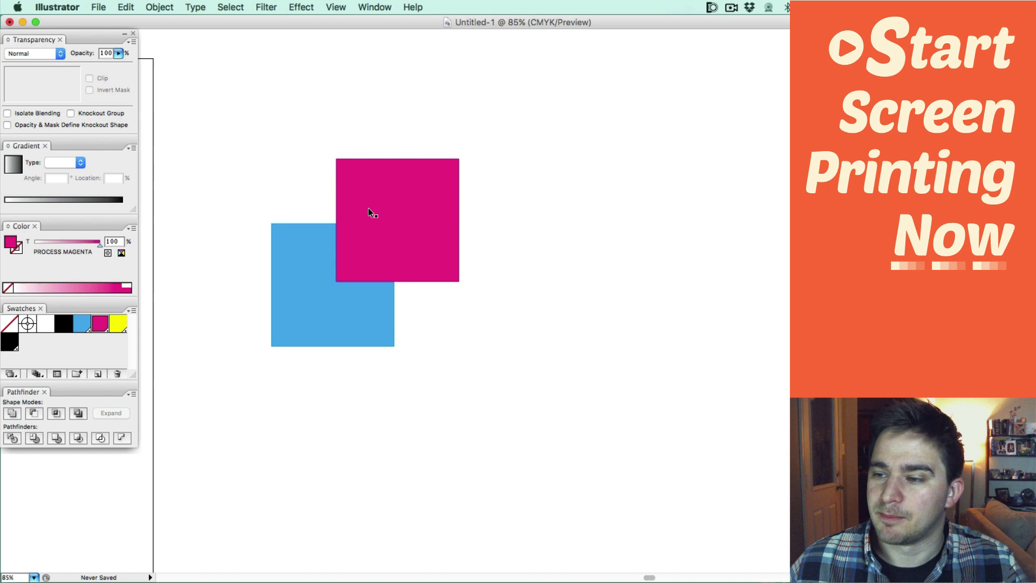
{"action": "mouse_move", "coordinate": [358, 205]}
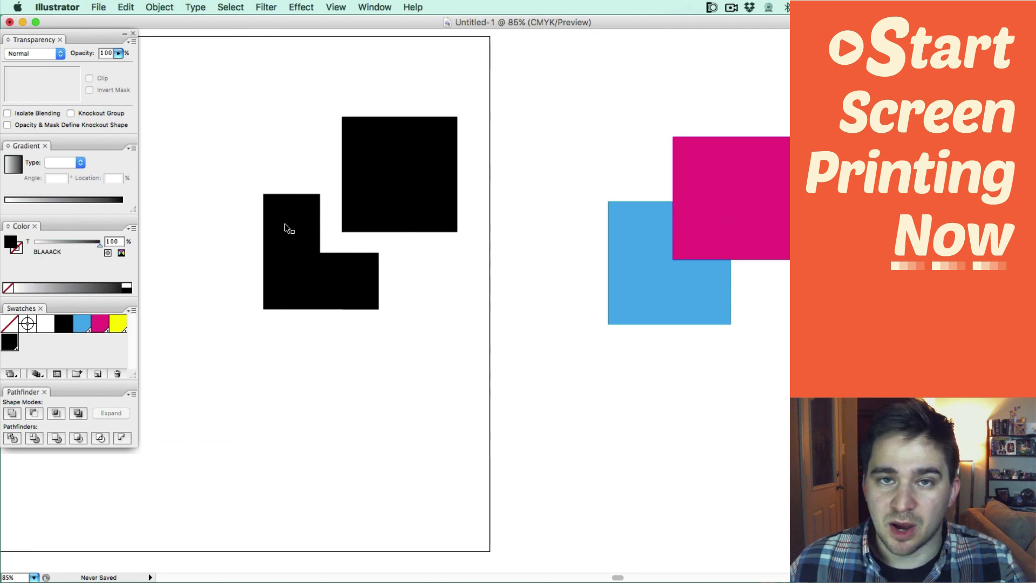
{"action": "mouse_move", "coordinate": [393, 245]}
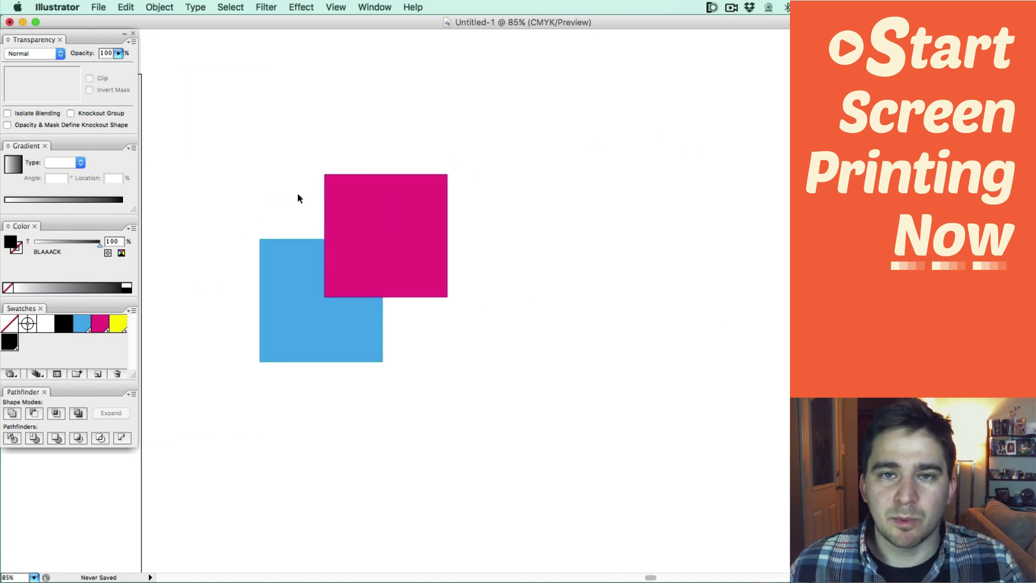
{"action": "mouse_move", "coordinate": [287, 211]}
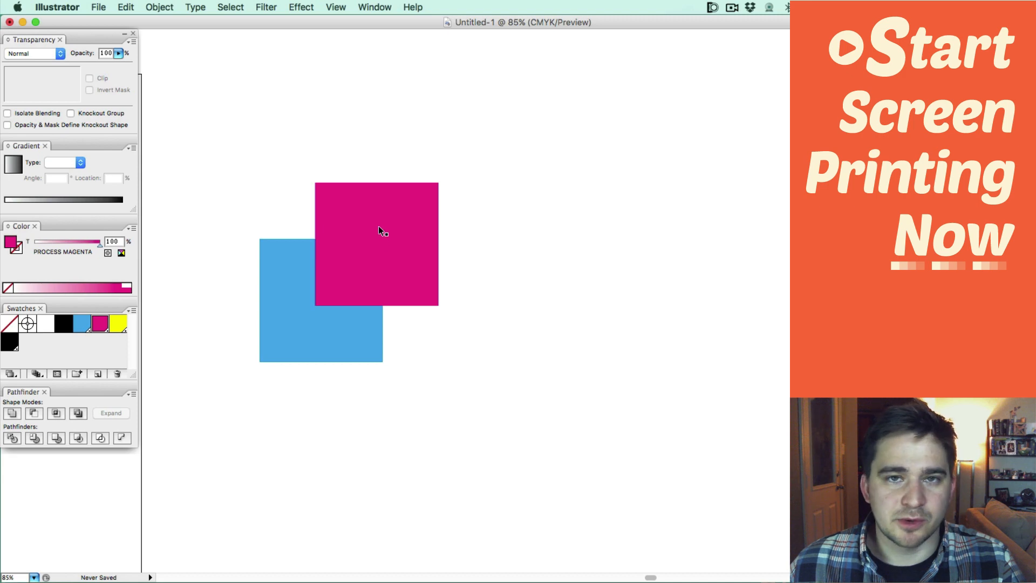
- Select the magenta square and bring up the Attributes panel from the Window menu
{"action": "left_click", "coordinate": [377, 243]}
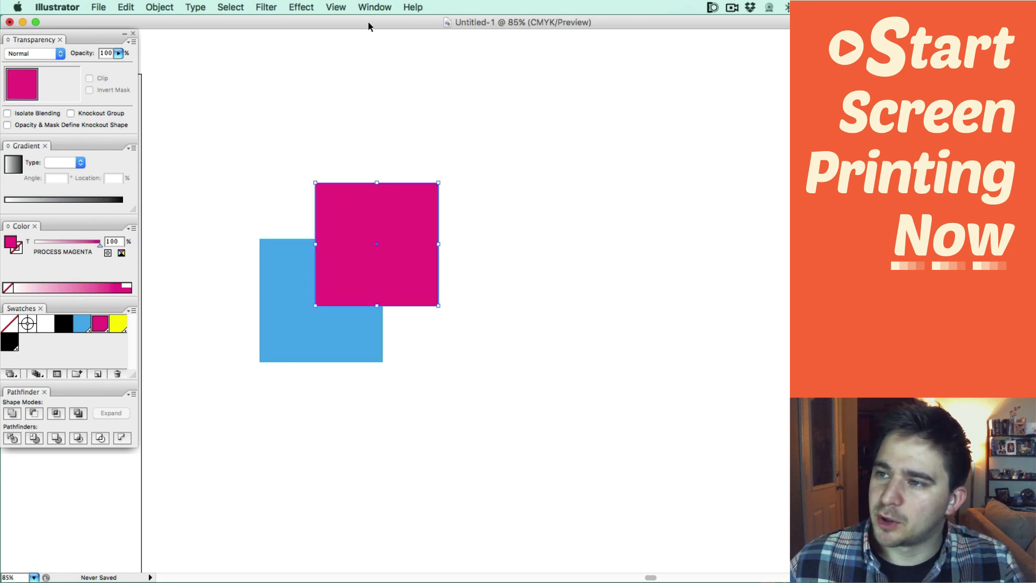
{"action": "left_click", "coordinate": [374, 8]}
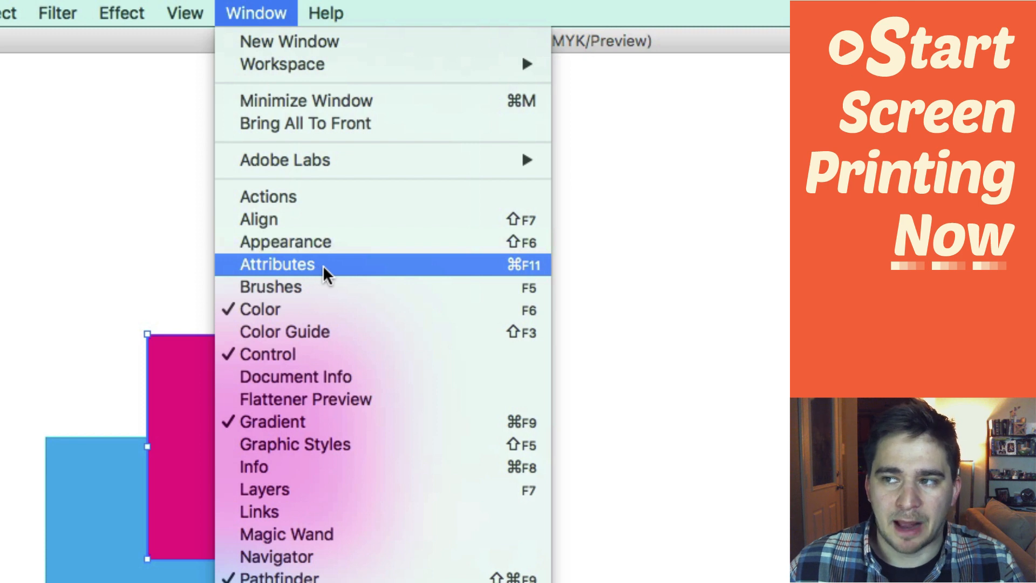
{"action": "left_click", "coordinate": [277, 264]}
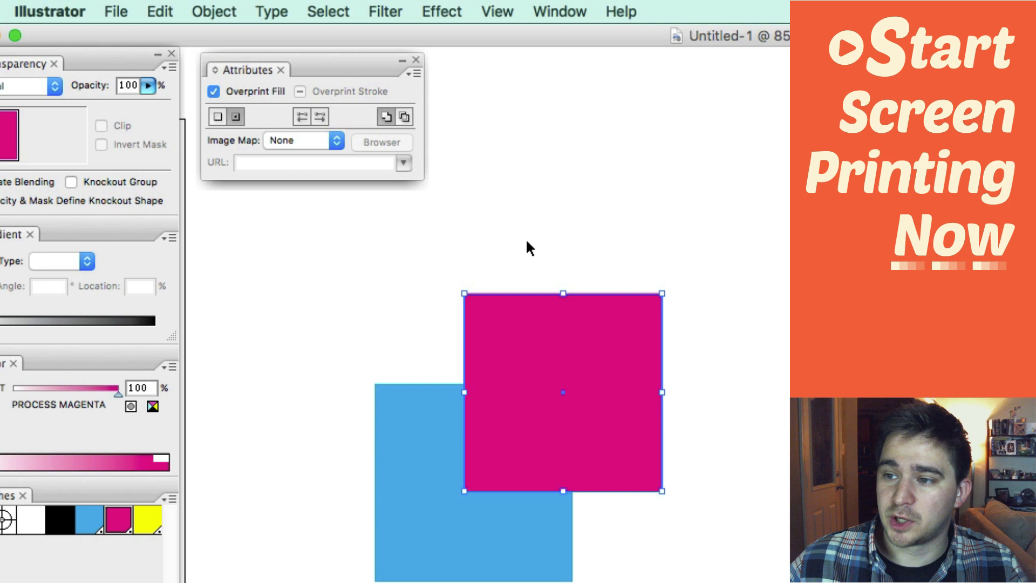
{"action": "mouse_move", "coordinate": [508, 219]}
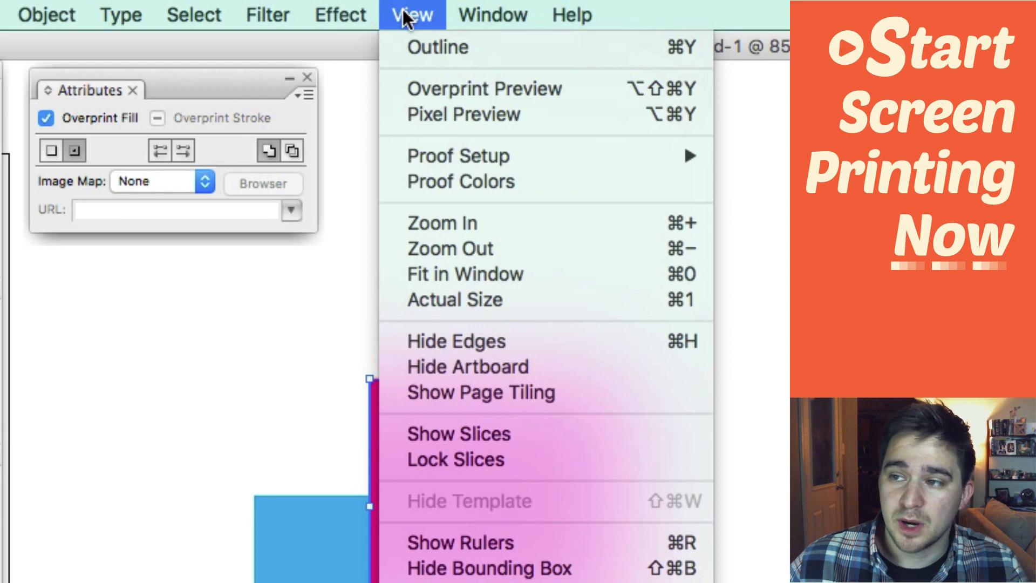
{"action": "mouse_move", "coordinate": [484, 90]}
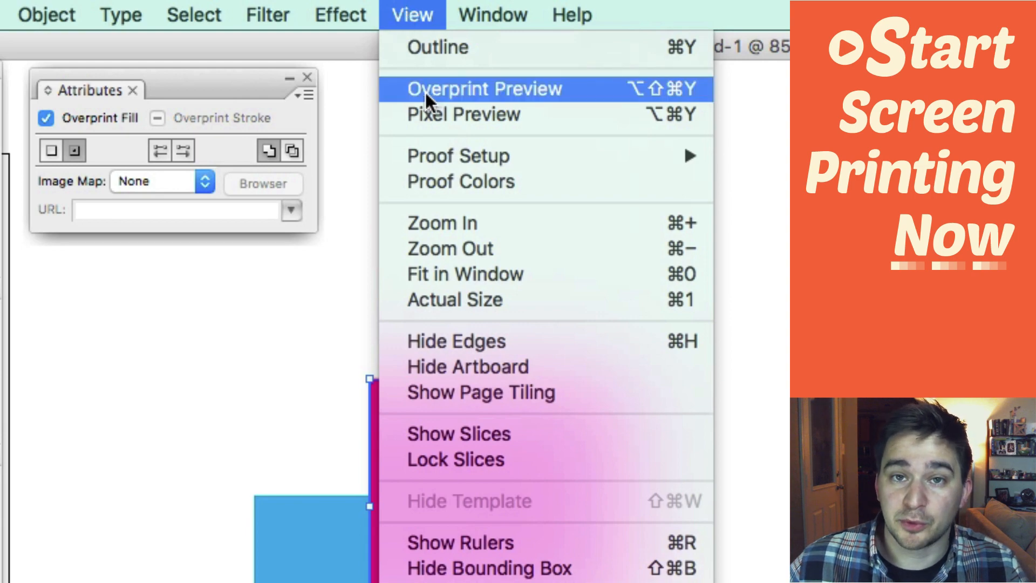
- Turn on Overprint Preview so the magenta-cyan overlap shows violet, then reselect the magenta square
{"action": "left_click", "coordinate": [483, 88]}
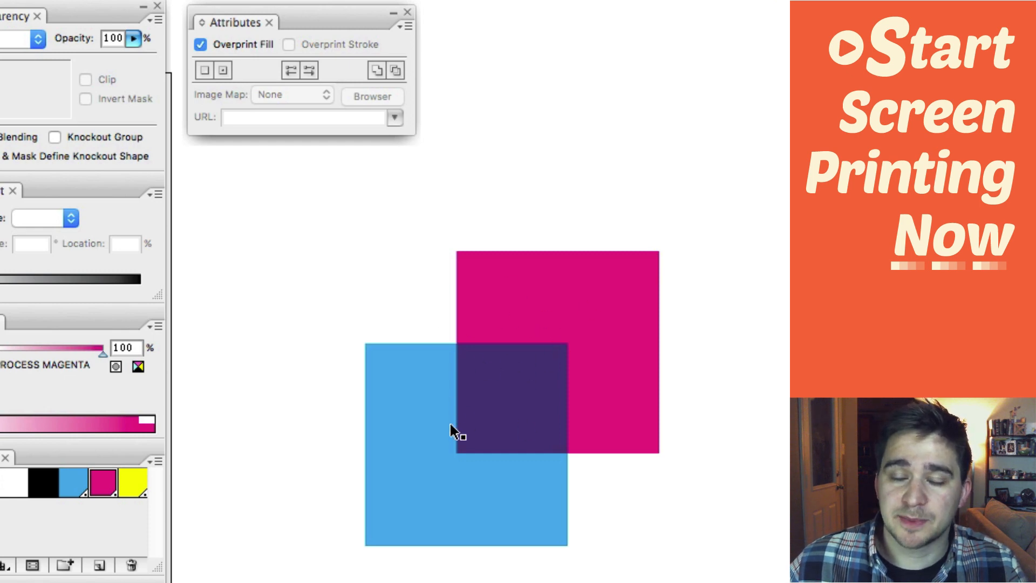
{"action": "mouse_move", "coordinate": [551, 373]}
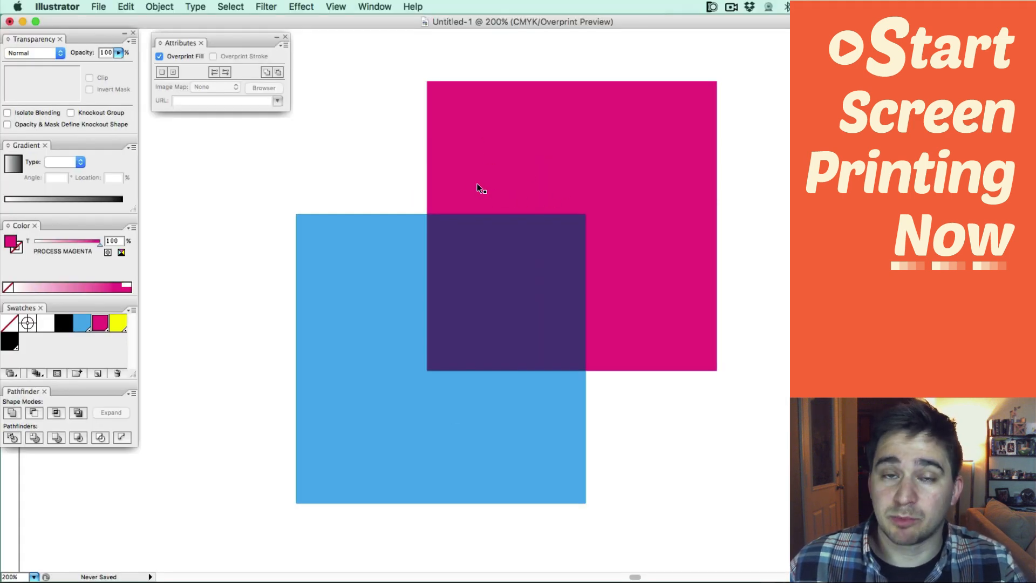
{"action": "left_click_drag", "start_coordinate": [570, 224], "coordinate": [694, 214]}
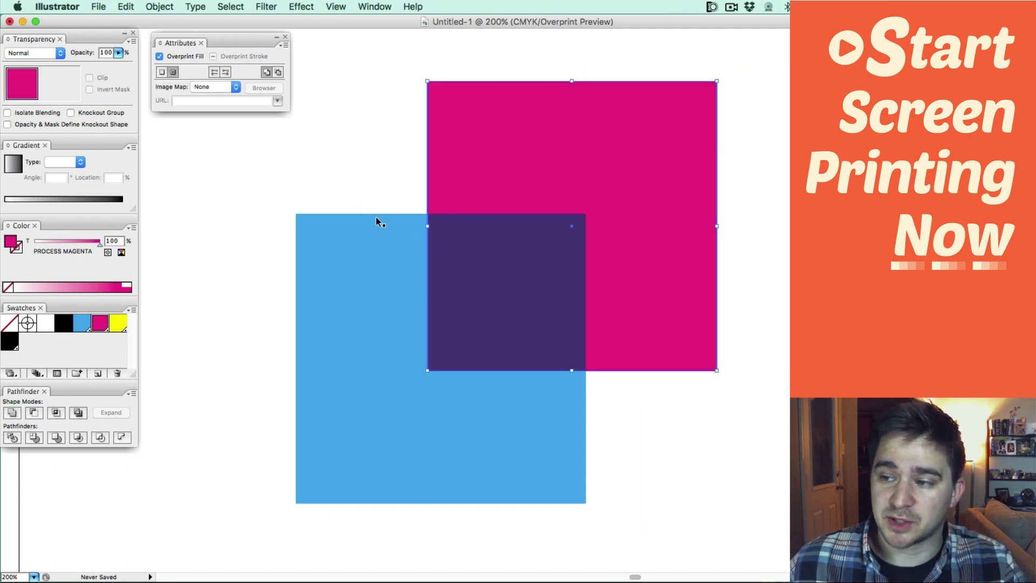
{"action": "mouse_move", "coordinate": [553, 357]}
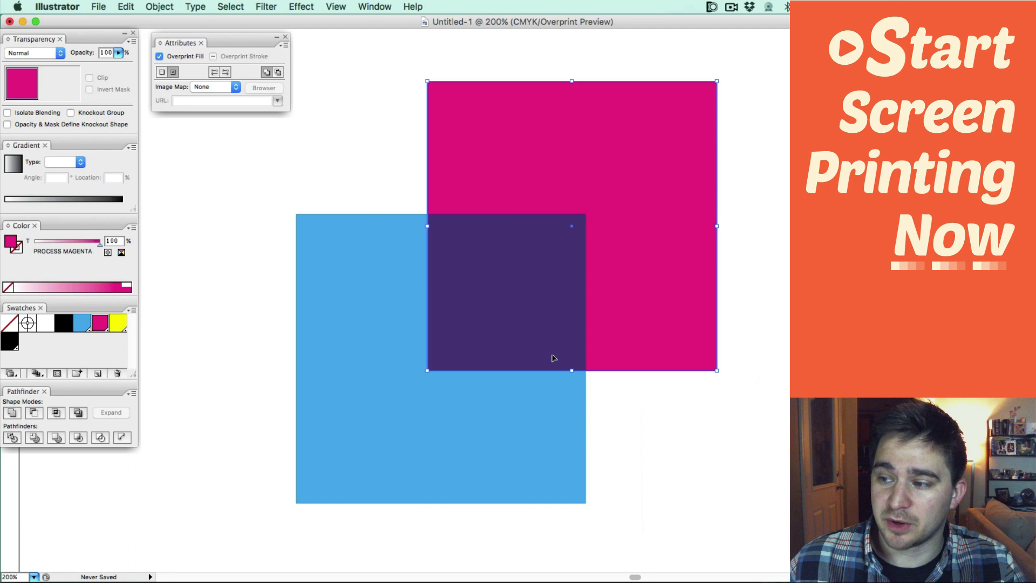
{"action": "mouse_move", "coordinate": [427, 170]}
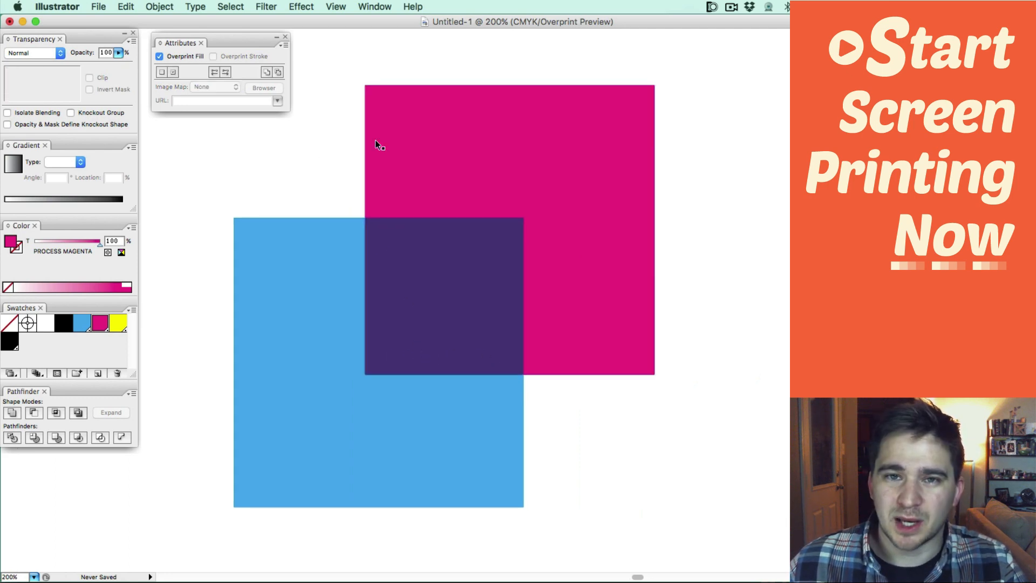
{"action": "mouse_move", "coordinate": [453, 110]}
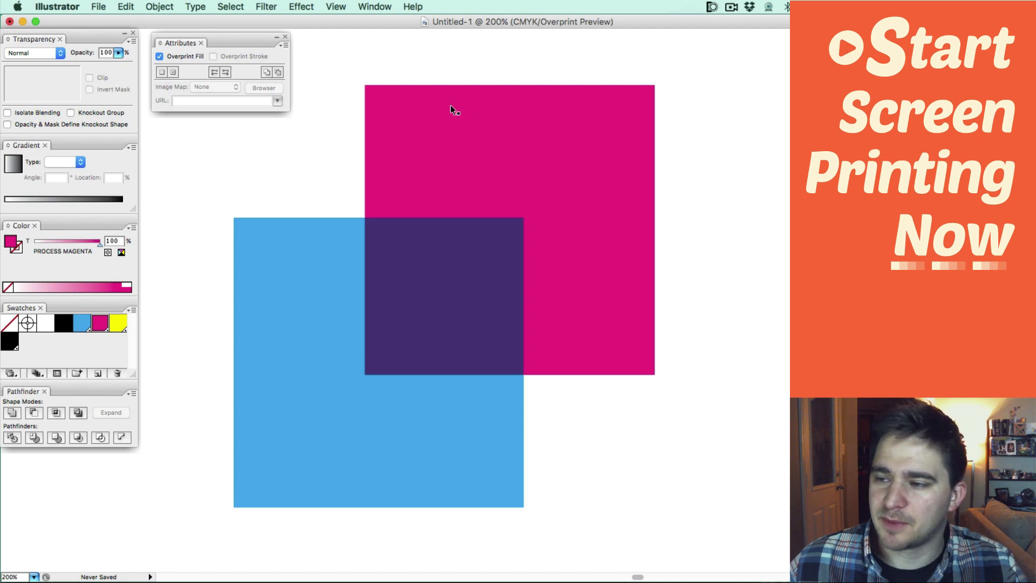
{"action": "mouse_move", "coordinate": [258, 72]}
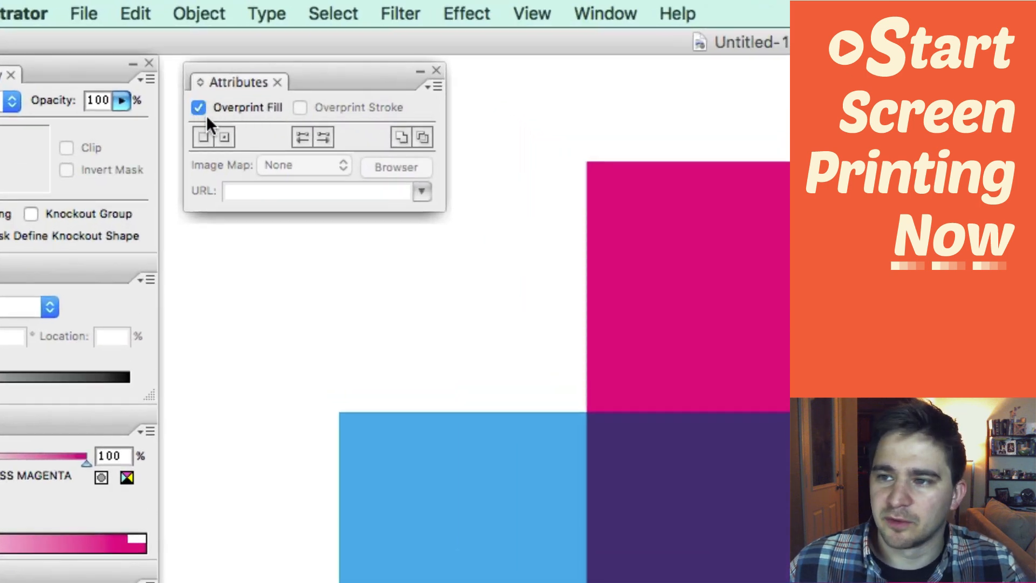
- Show the Attributes note field and enter 'dsdsdsdsd' as the magenta square's note
{"action": "left_click", "coordinate": [432, 87]}
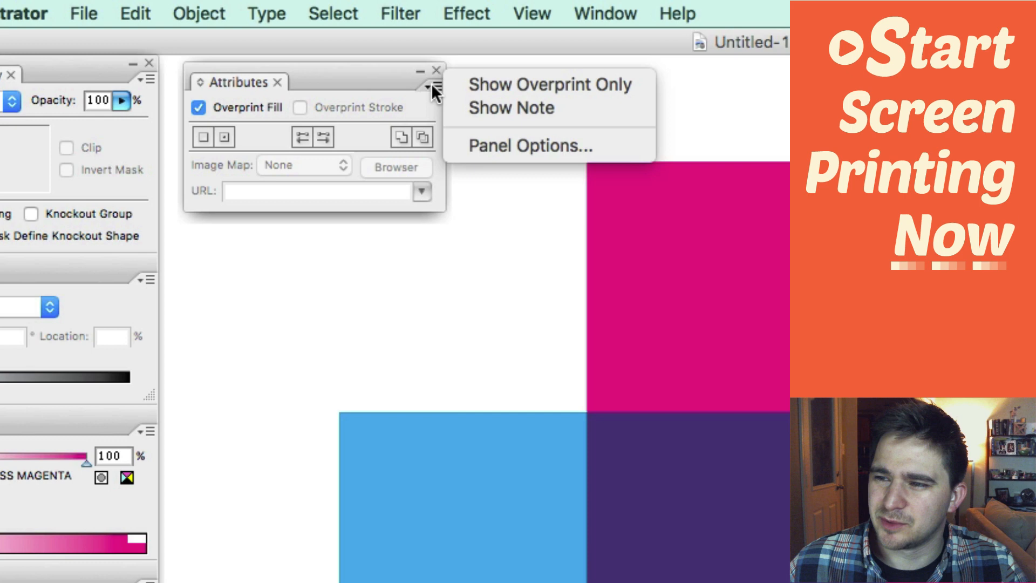
{"action": "left_click", "coordinate": [510, 108]}
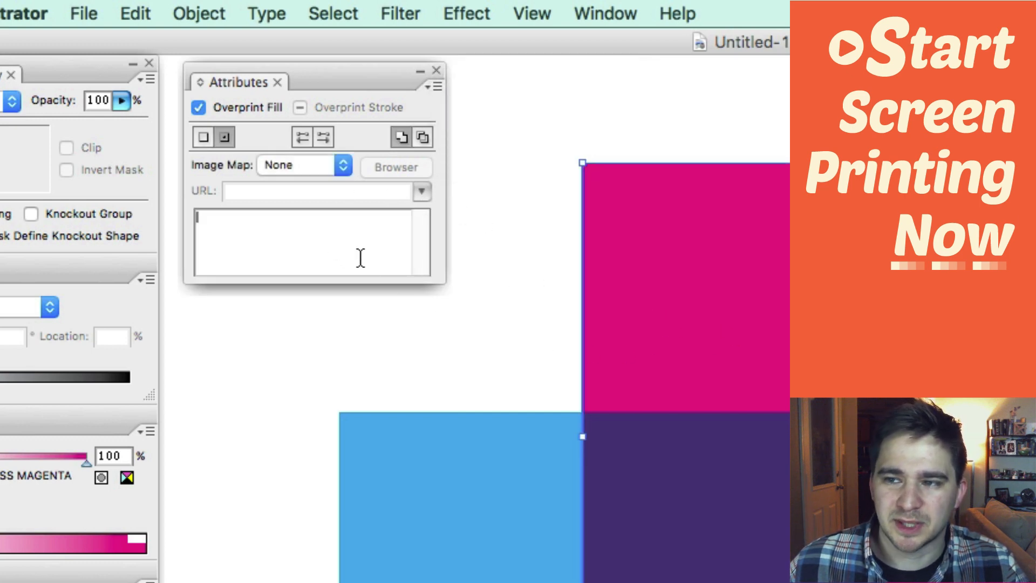
{"action": "type", "text": "dsdsdsdsd"}
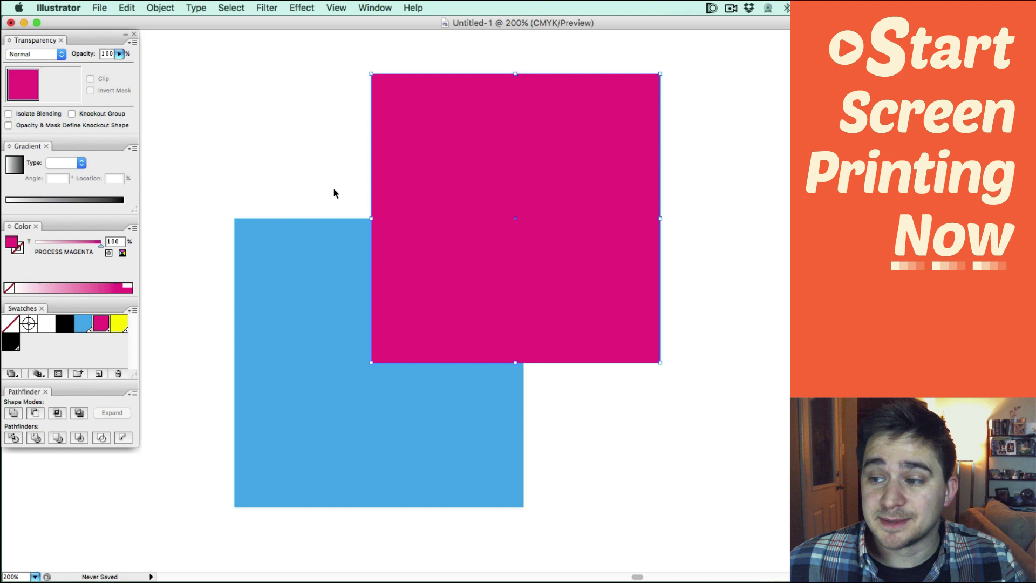
{"action": "mouse_move", "coordinate": [216, 163]}
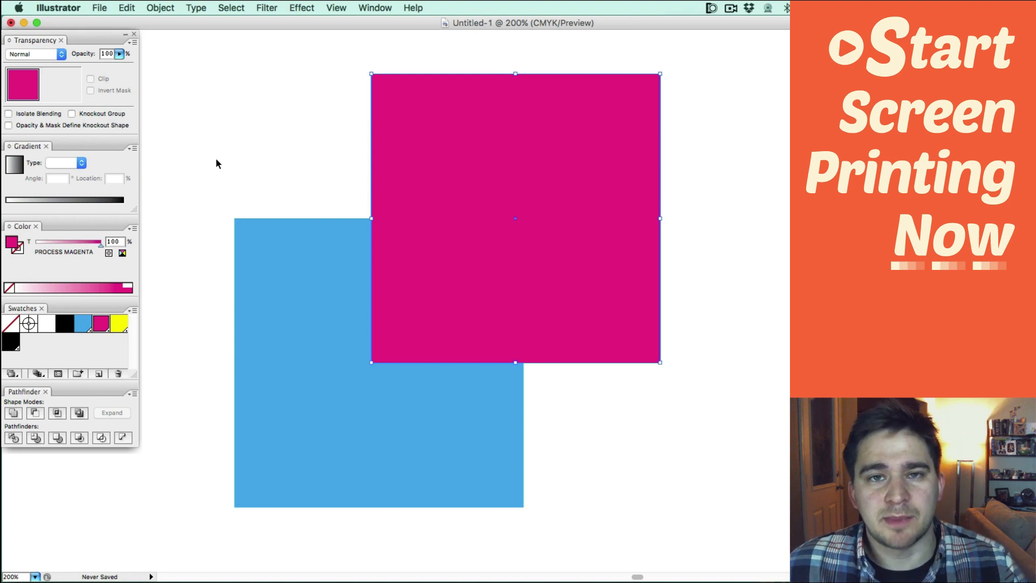
{"action": "mouse_move", "coordinate": [325, 146]}
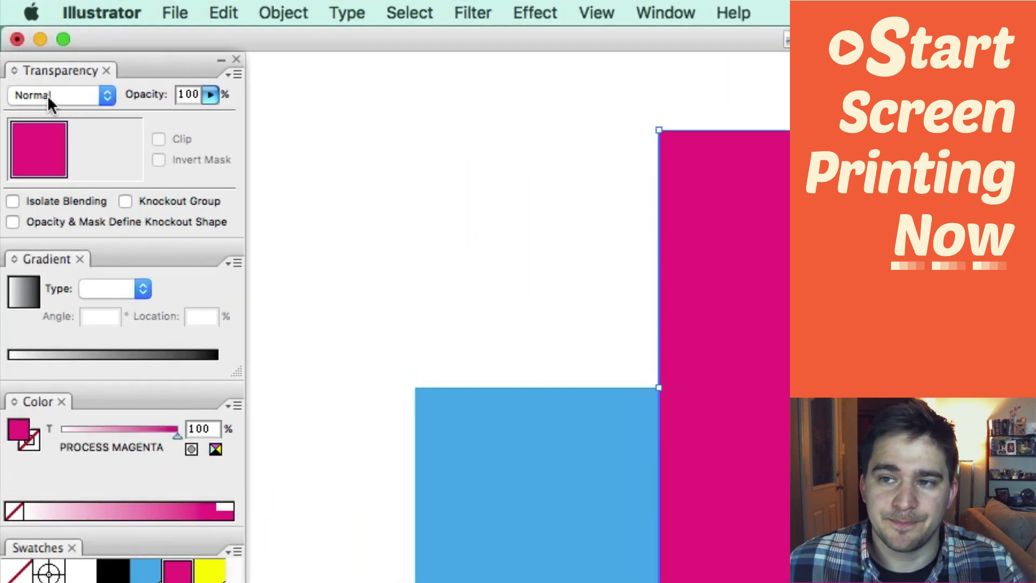
- Expand the Transparency blend mode list for the selected magenta square
{"action": "left_click", "coordinate": [60, 95]}
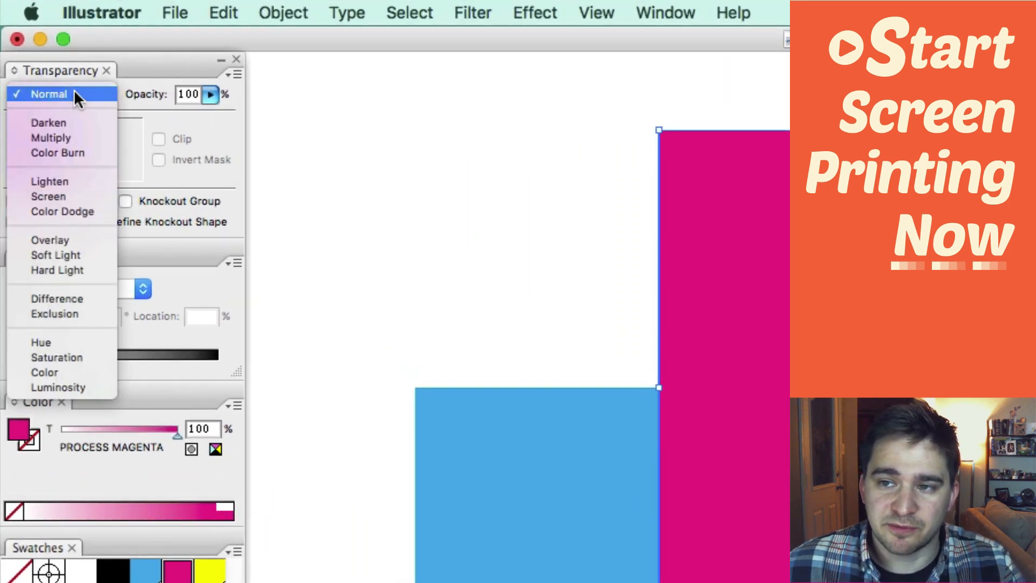
{"action": "mouse_move", "coordinate": [51, 240]}
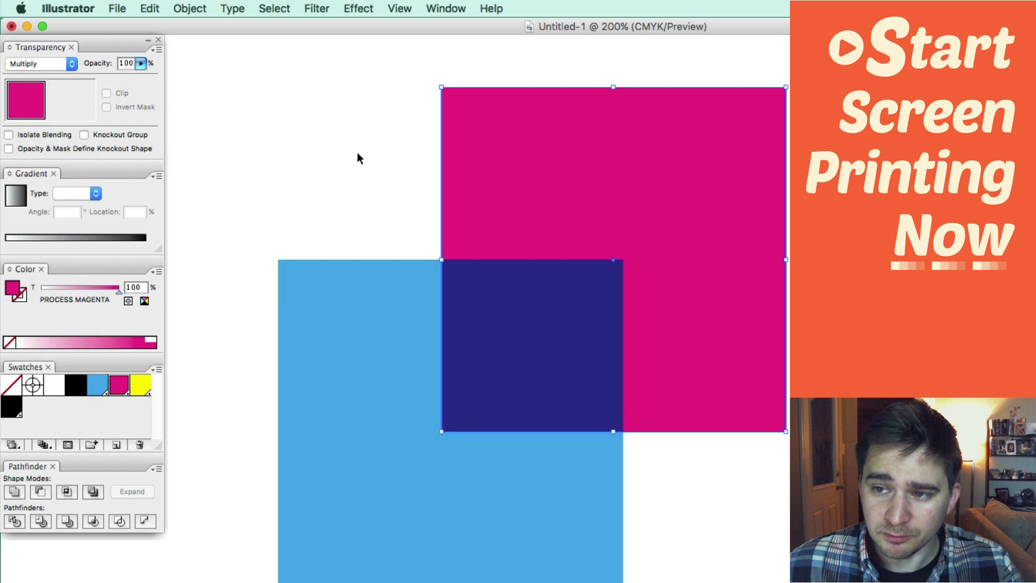
{"action": "mouse_move", "coordinate": [331, 167]}
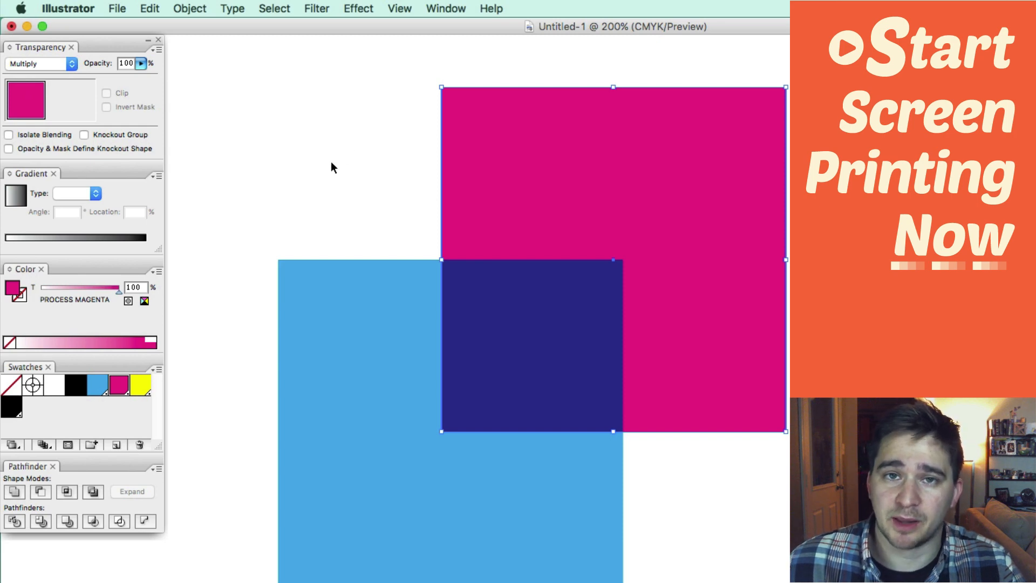
{"action": "mouse_move", "coordinate": [362, 153]}
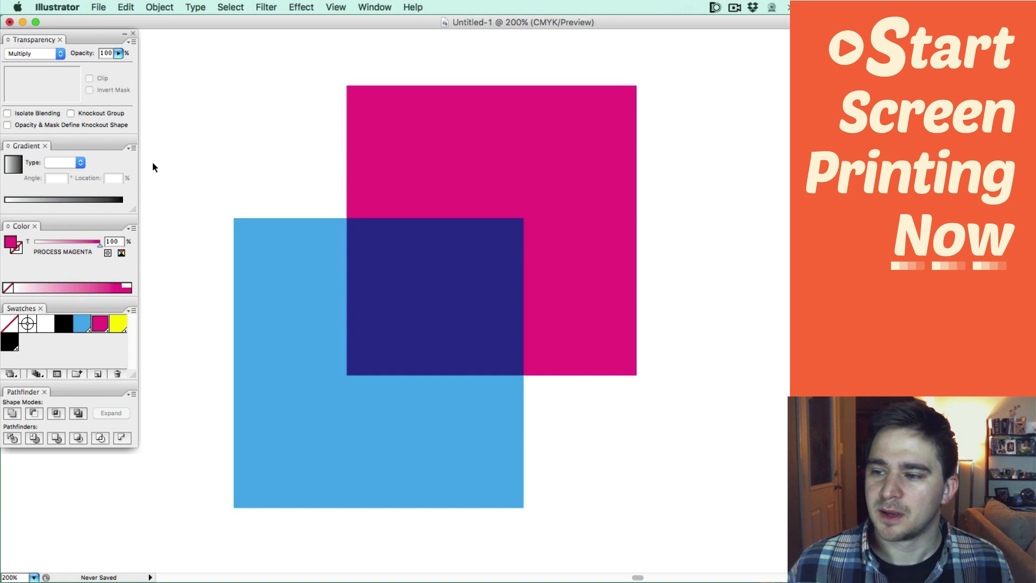
{"action": "mouse_move", "coordinate": [390, 197]}
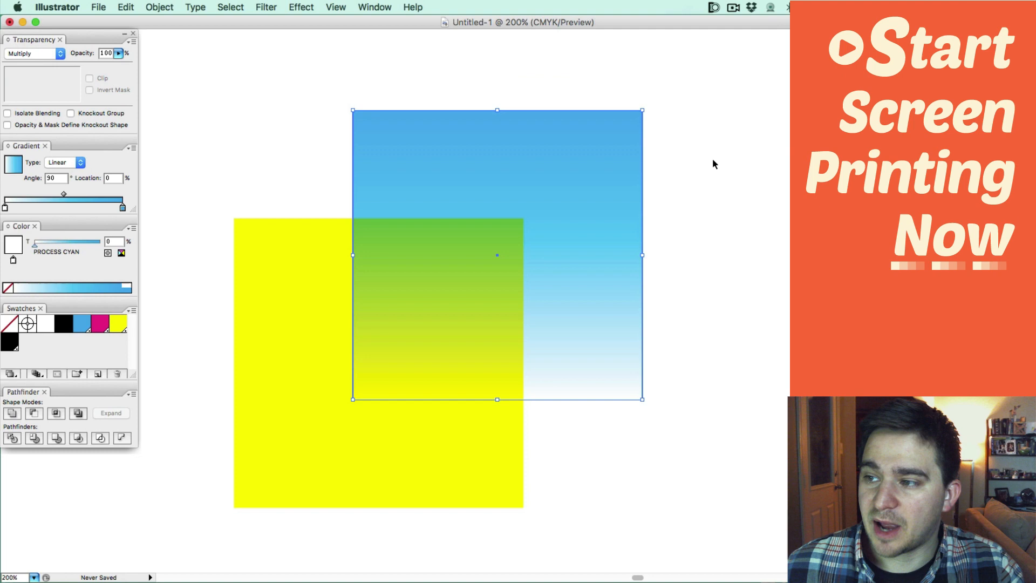
- Drag the cyan-to-white gradient square over the yellow square to blend green into yellow
{"action": "left_click_drag", "start_coordinate": [498, 254], "coordinate": [574, 227]}
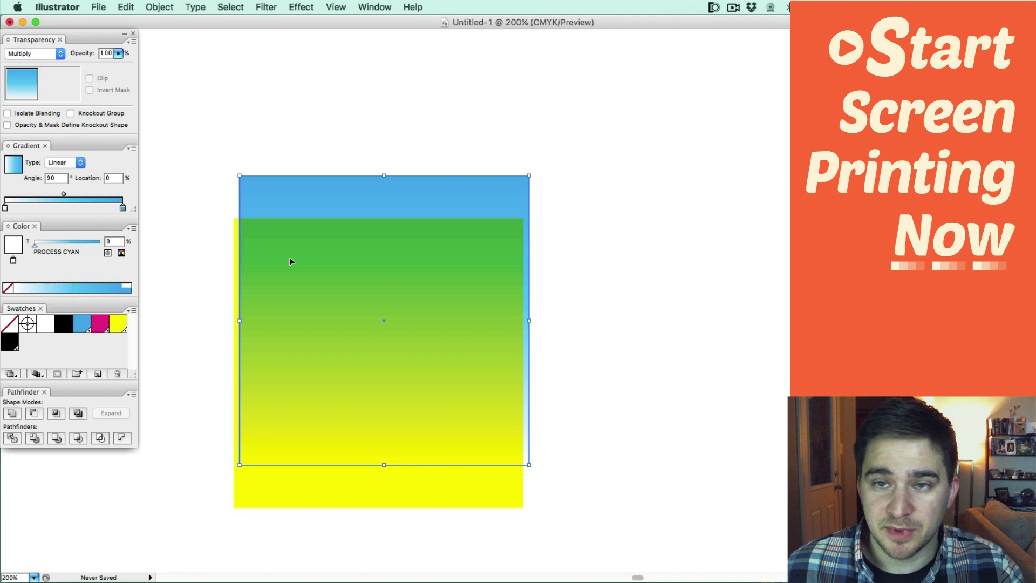
{"action": "mouse_move", "coordinate": [297, 298]}
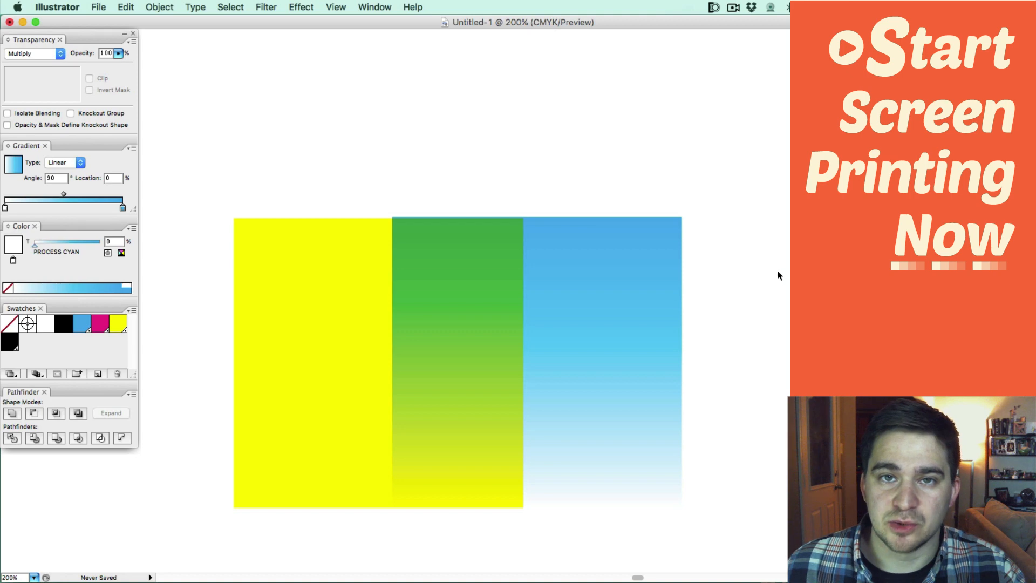
{"action": "mouse_move", "coordinate": [744, 292]}
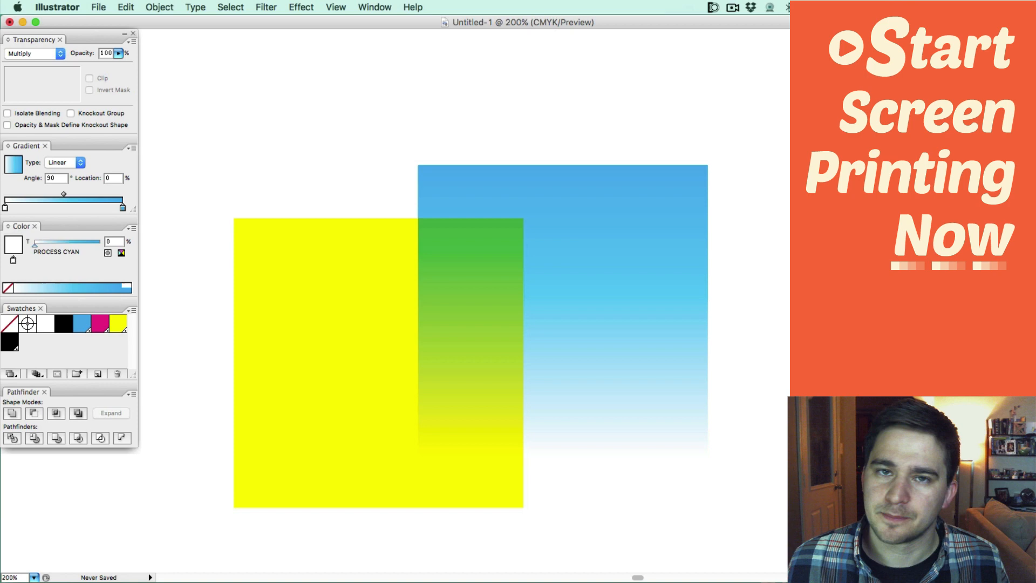
{"action": "mouse_move", "coordinate": [252, 146]}
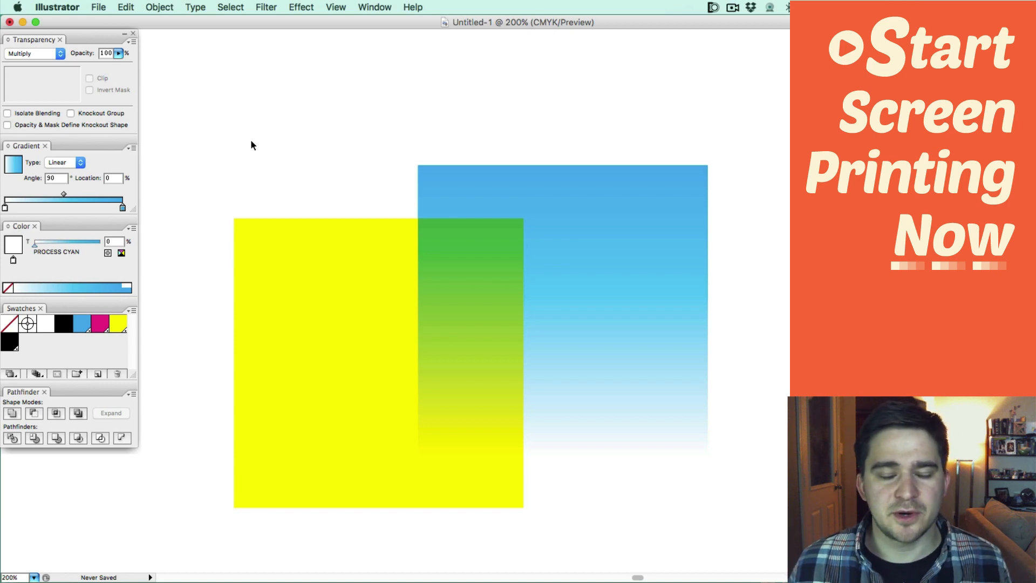